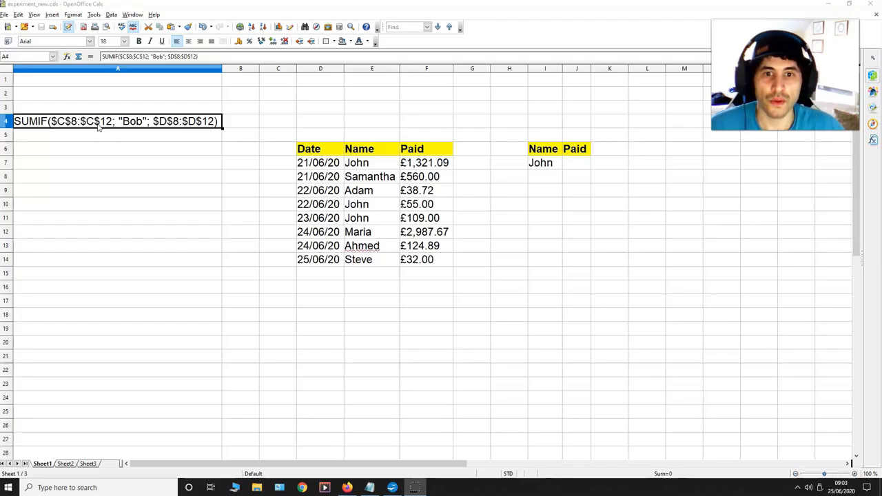
mouse_move(356, 172)
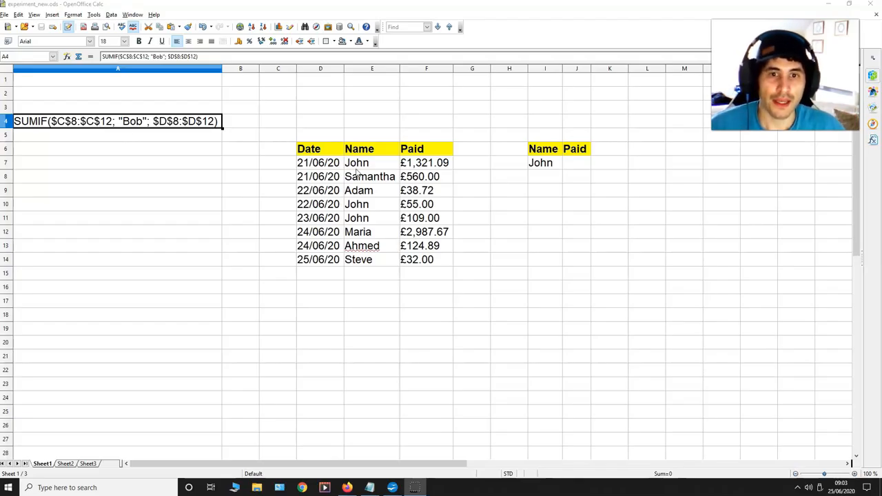
mouse_move(386, 217)
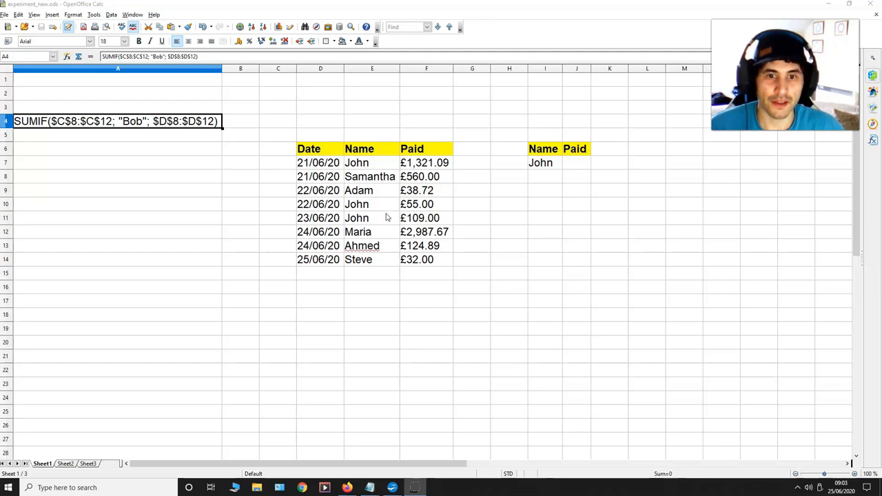
mouse_move(383, 162)
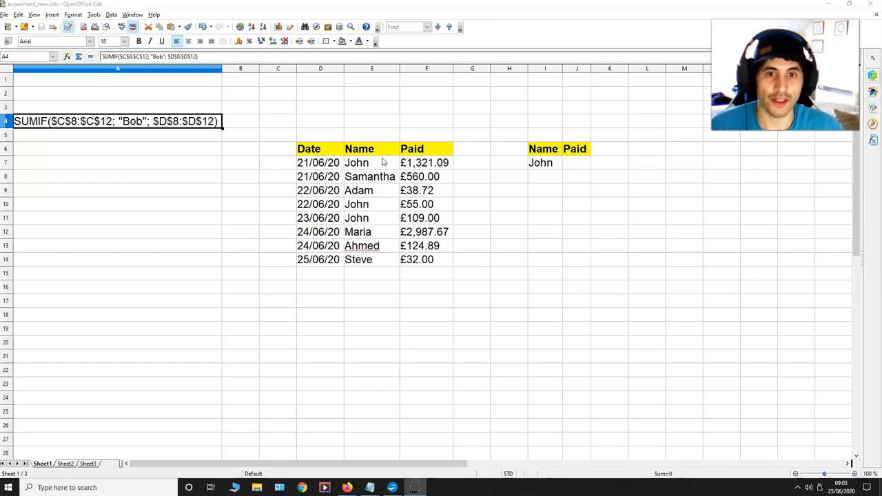
mouse_move(378, 251)
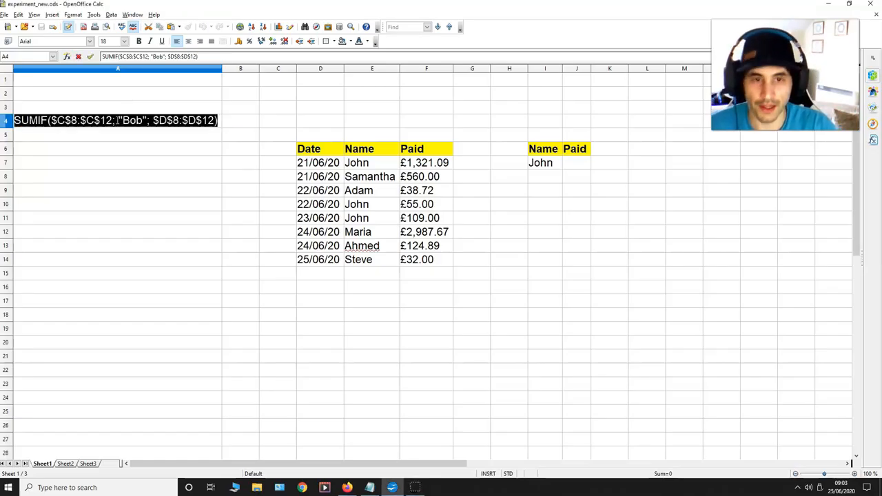
Enter SUMIF($C$8:$C$12; "Bob"; $D$8:$D$12) as text in J7 beside John.
left_click(576, 162)
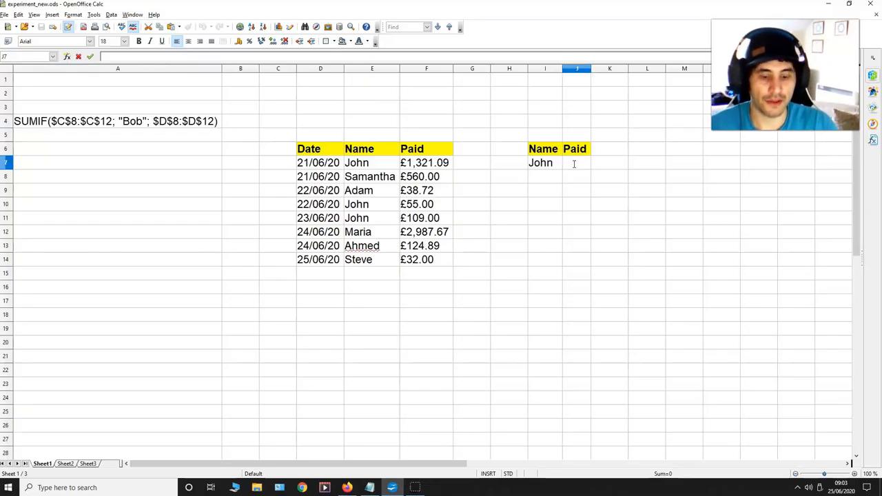
type("SUMIF($C$8:$C$12; \"Bob\"; $D$8:$D$12)")
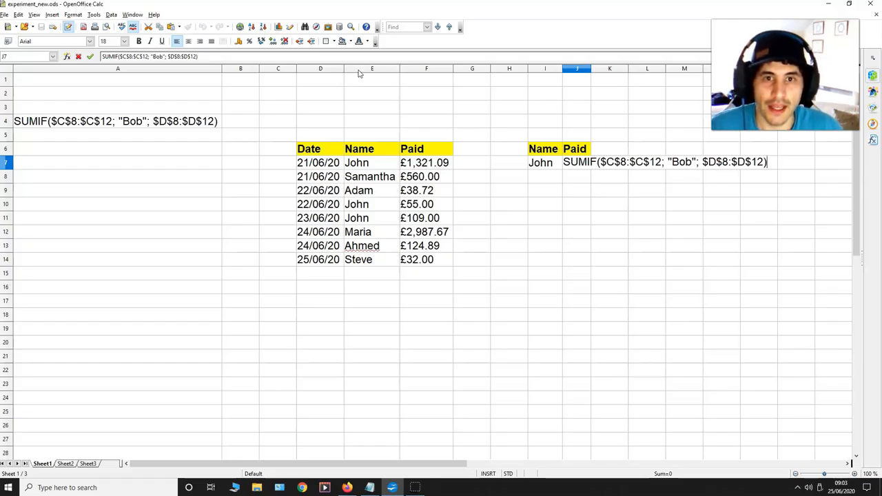
Point out the Name column E and re-enter edit mode in J7, selecting the names.
left_click(372, 68)
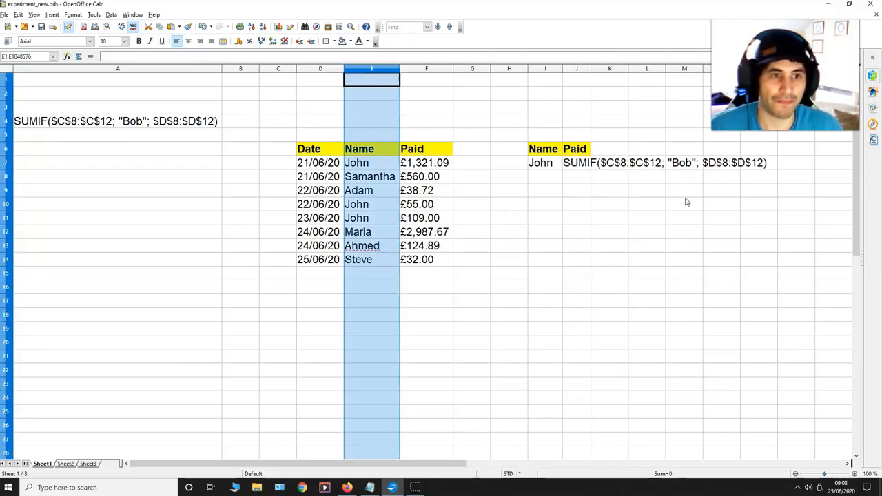
left_click(609, 163)
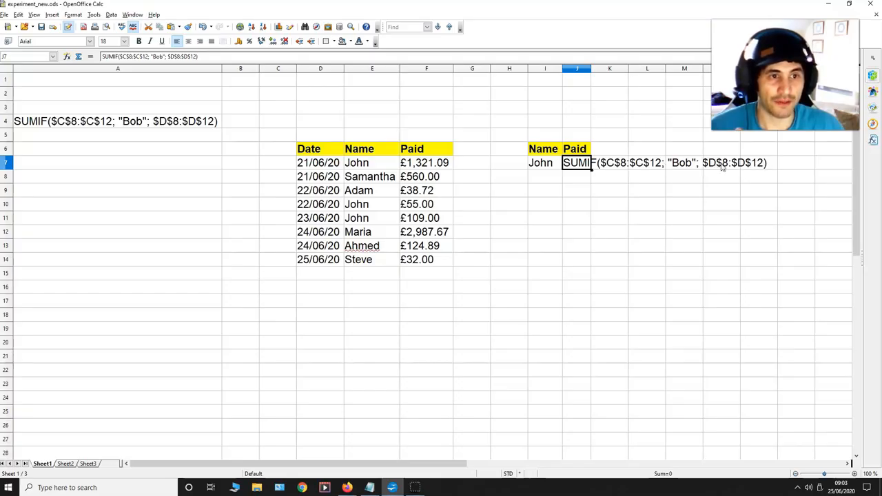
mouse_move(623, 168)
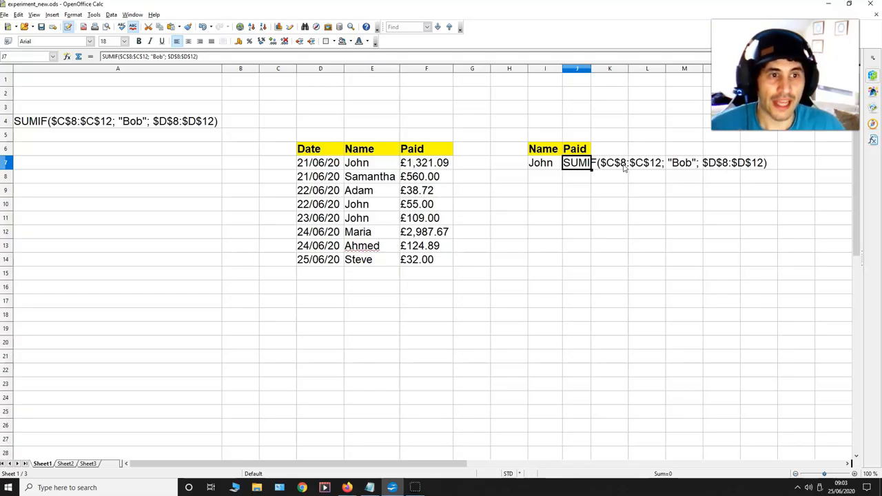
left_click(372, 68)
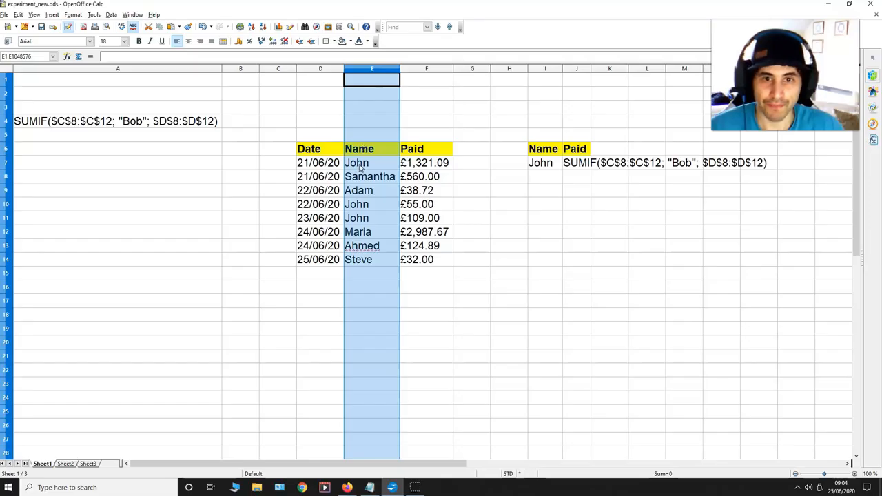
left_click(372, 163)
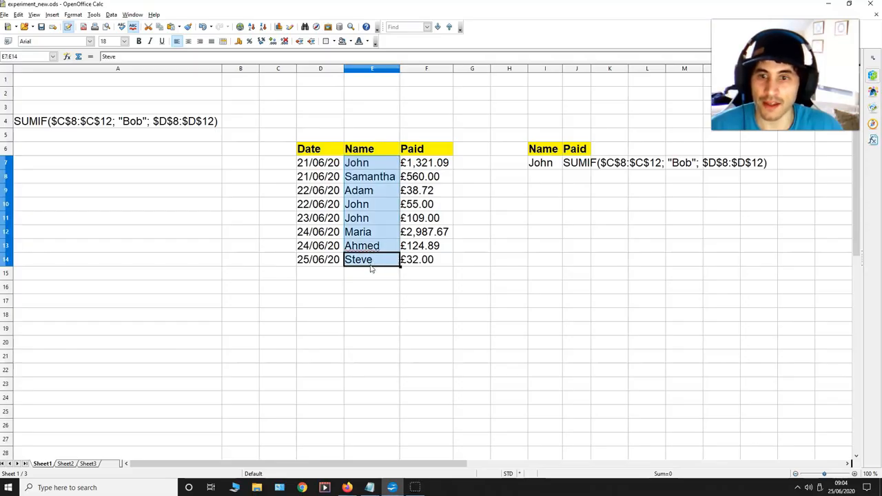
mouse_move(692, 153)
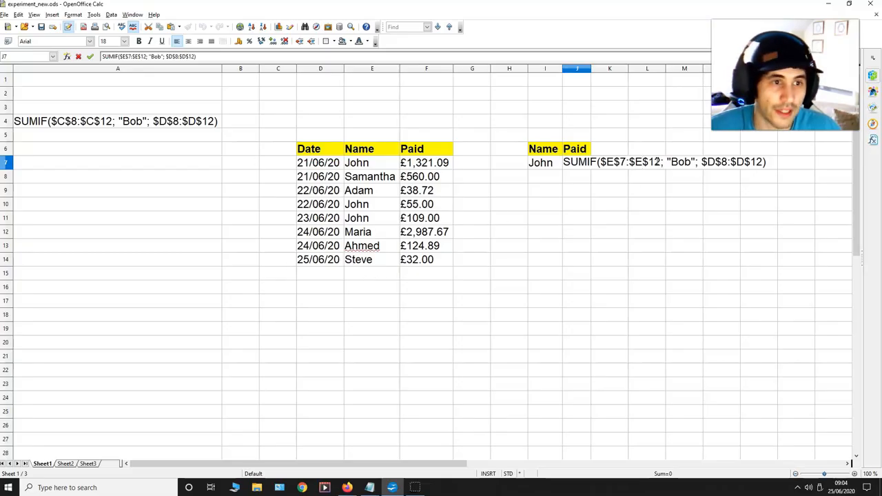
Change J7's ranges to $E$7:$E$14 for names and $F$7:$F$14 for payments.
type("14")
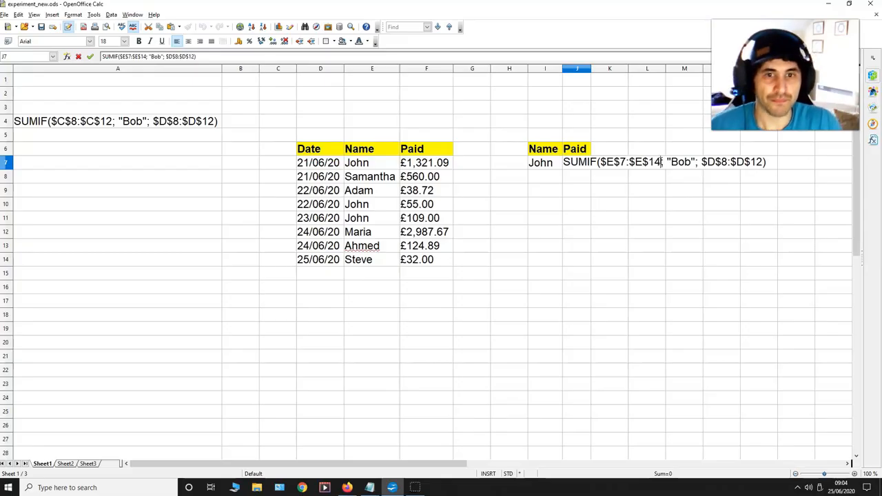
mouse_move(422, 74)
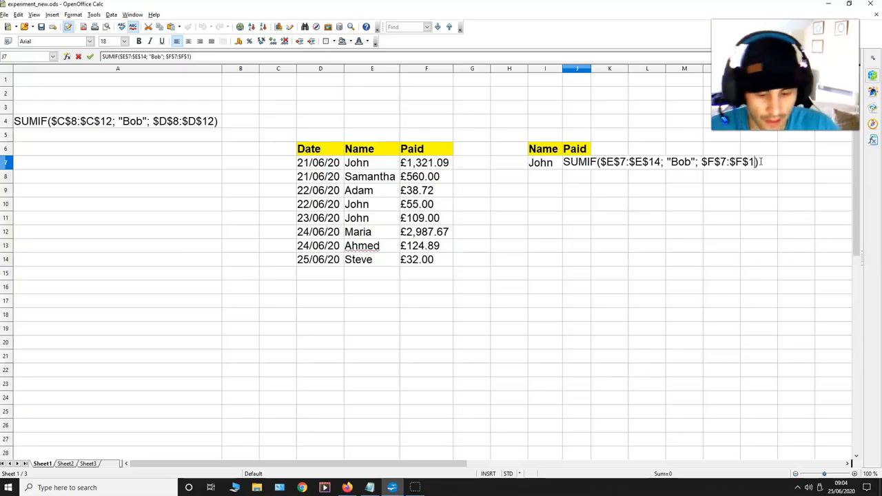
type("4")
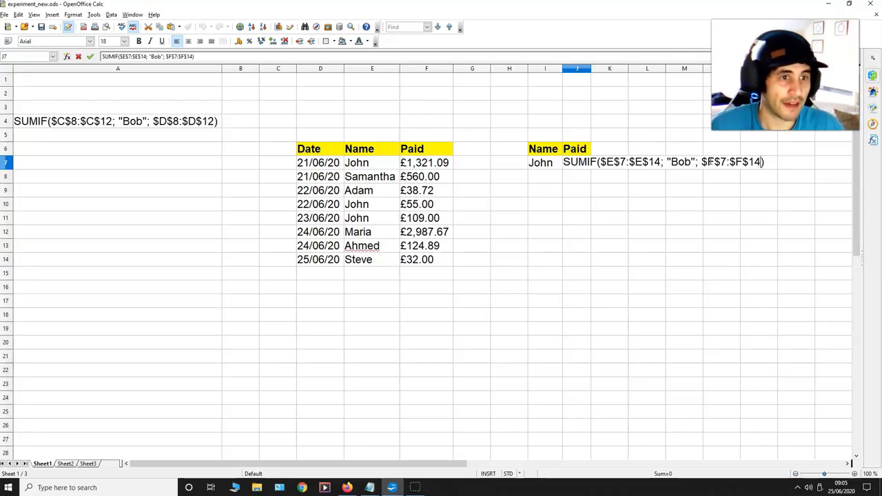
Replace the criterion "Bob" with "John" in J7's formula.
key("BackSpace")
type("J")
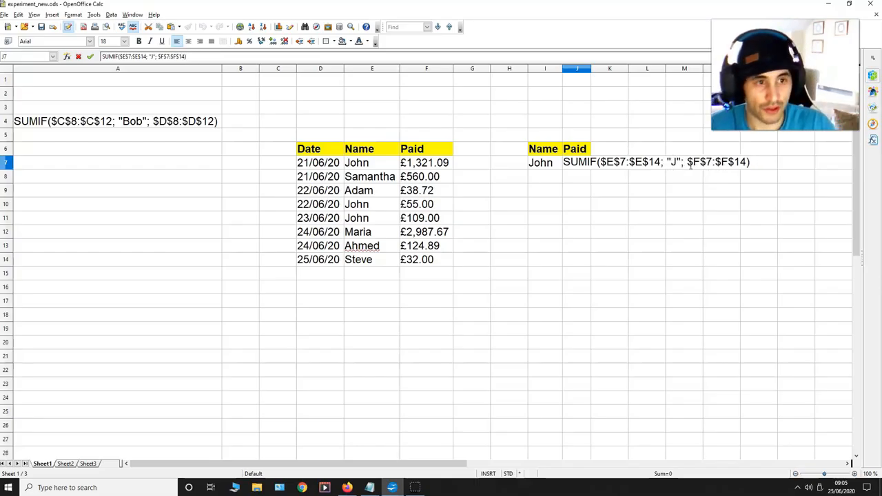
type("ohn")
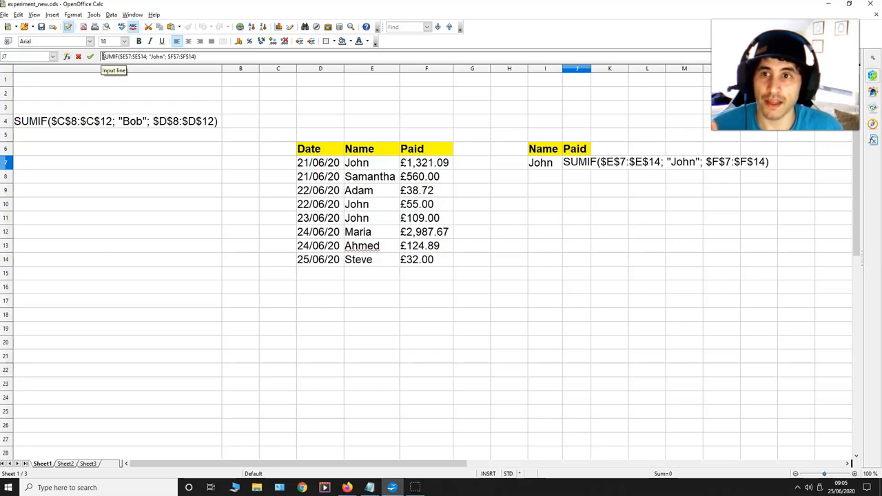
mouse_move(564, 160)
type("=")
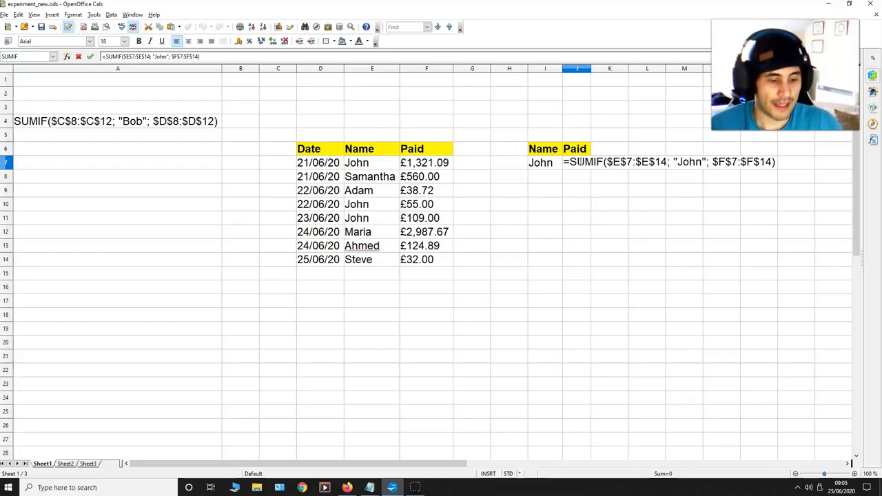
Confirm the formula and format column J as pound currency, widened to show £1,485.09.
key("Return")
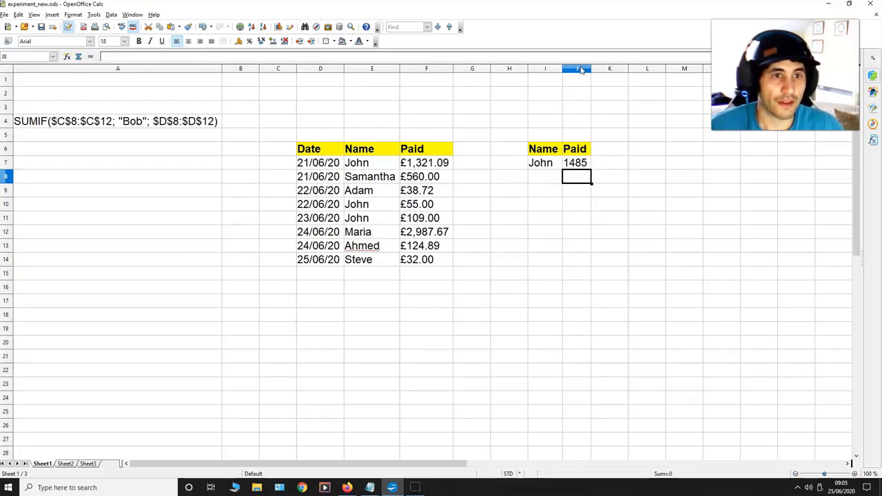
left_click_drag(590, 69, 607, 69)
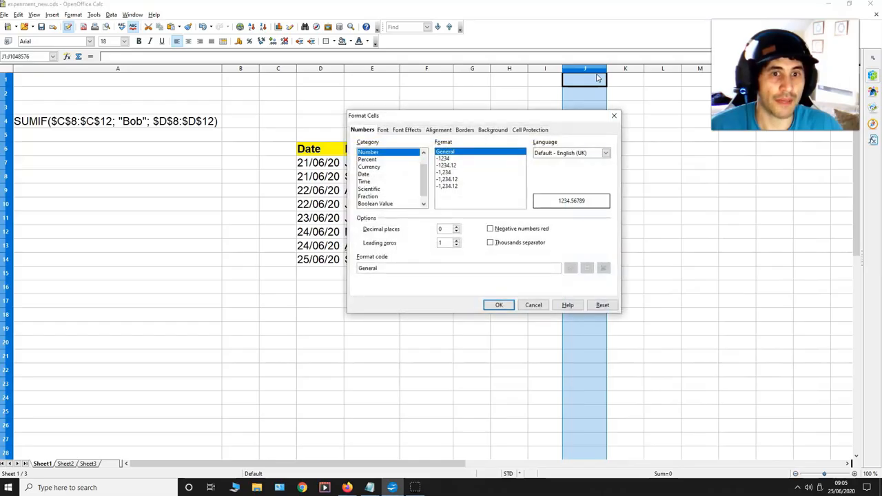
left_click(369, 166)
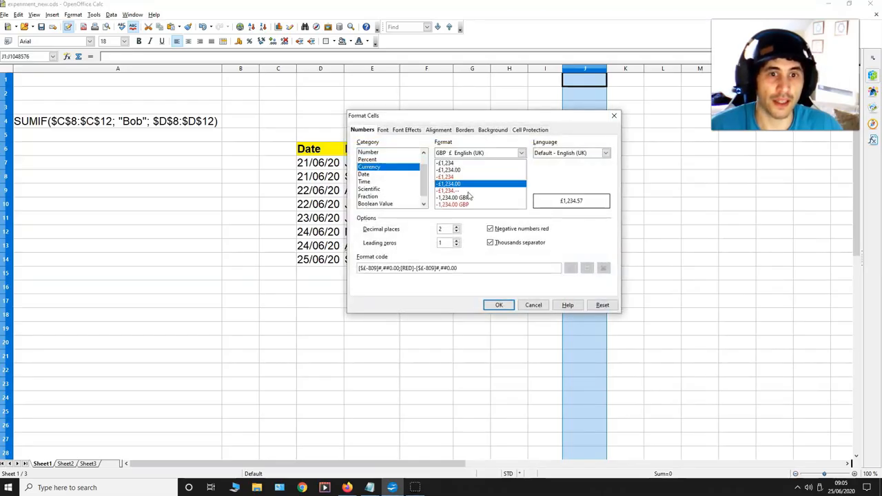
left_click(499, 305)
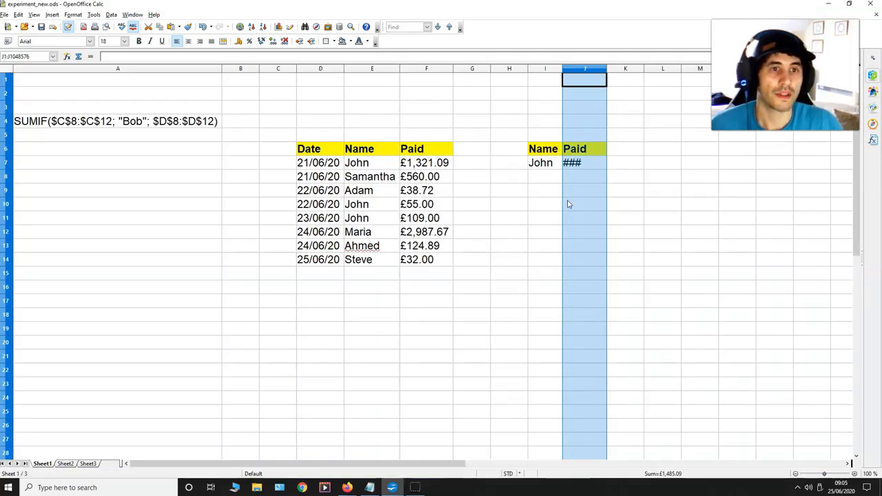
left_click_drag(587, 69, 615, 69)
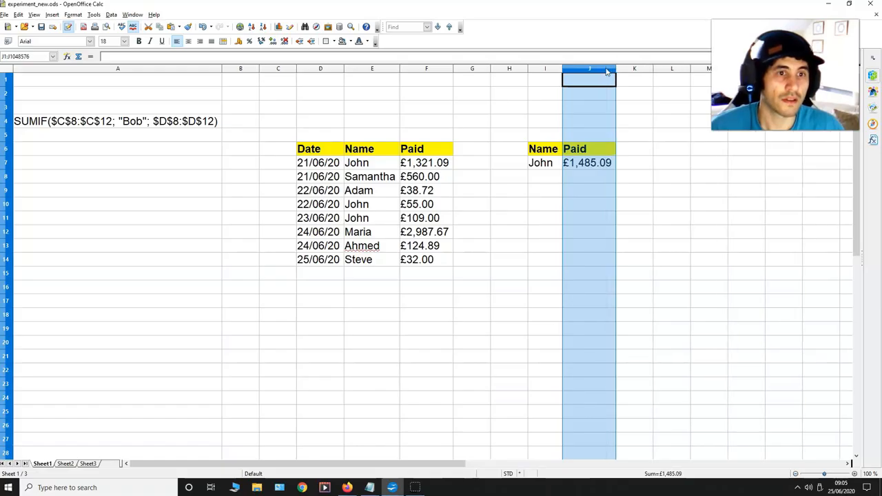
left_click(587, 162)
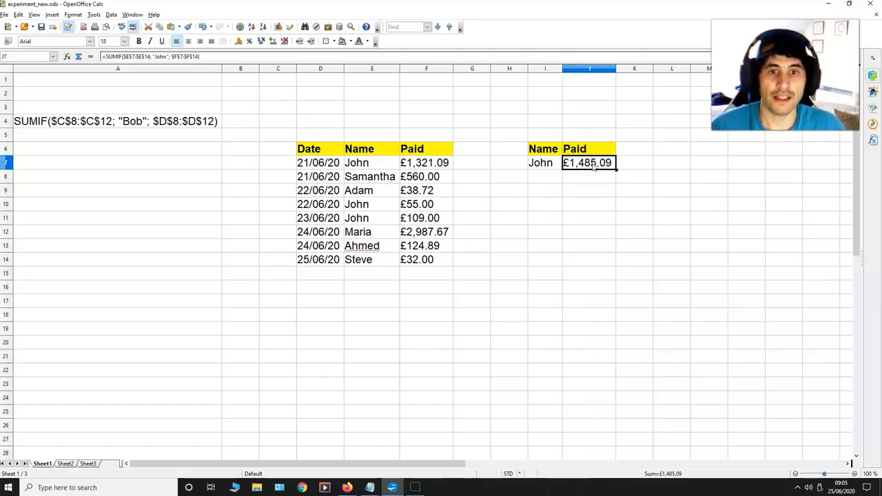